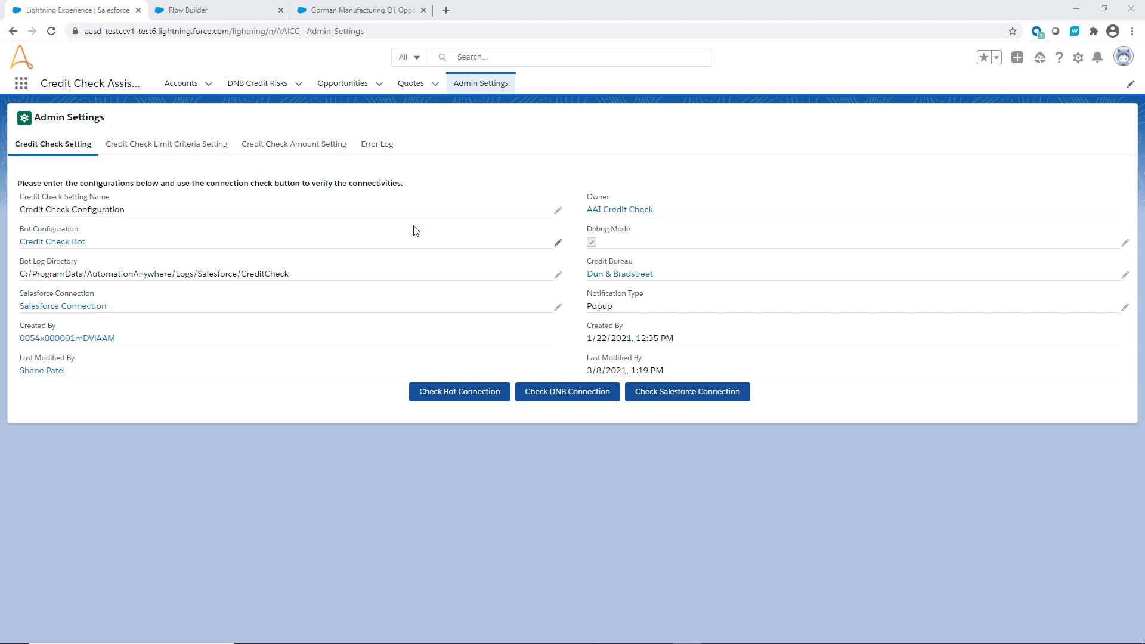
Review the credit score percentile criteria and credit limit amount ranges in Admin Settings.
left_click(166, 144)
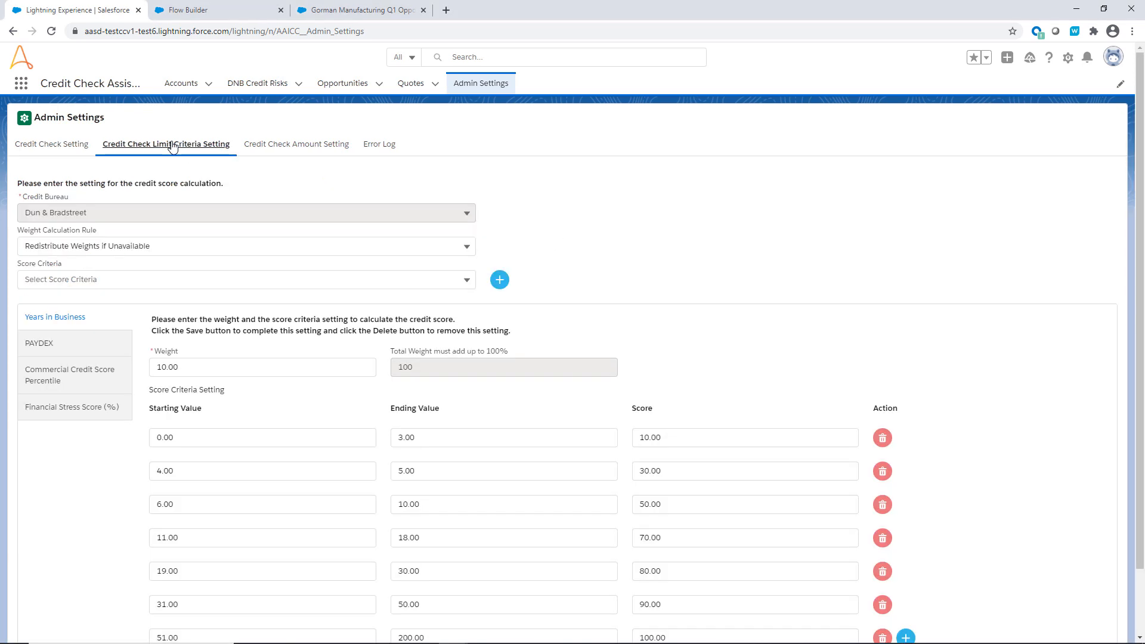
mouse_move(172, 201)
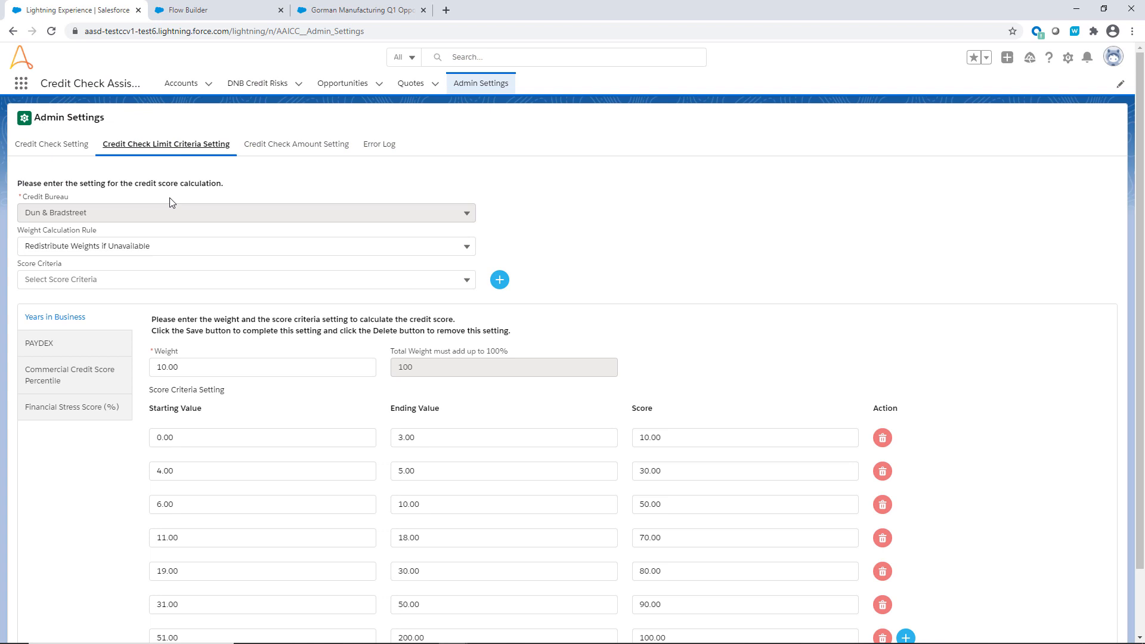
left_click(69, 369)
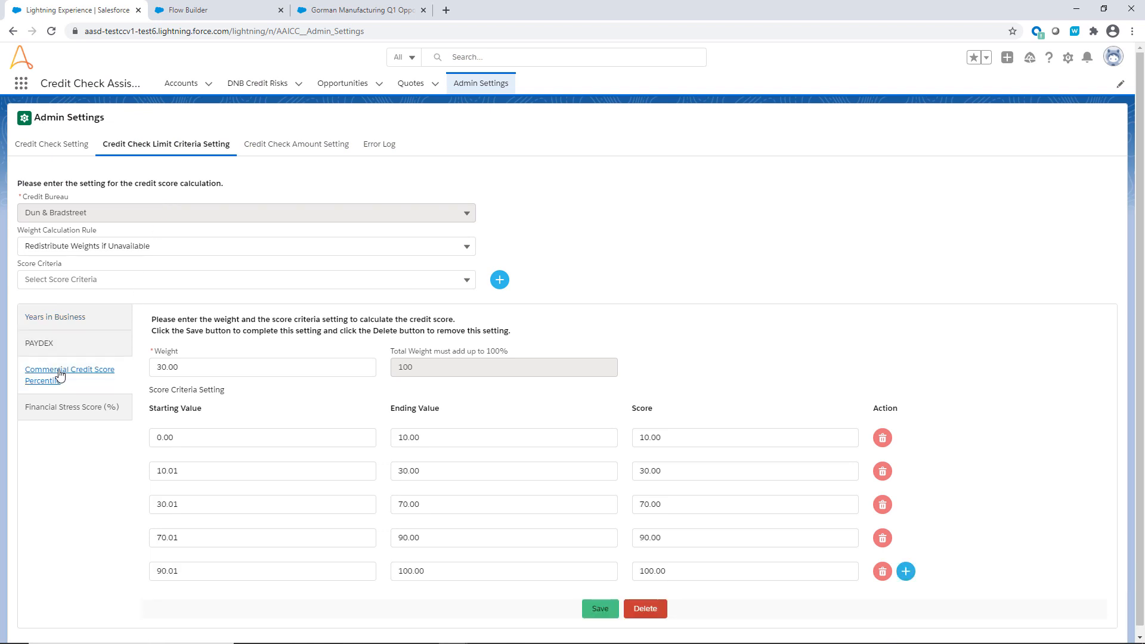
mouse_move(90, 356)
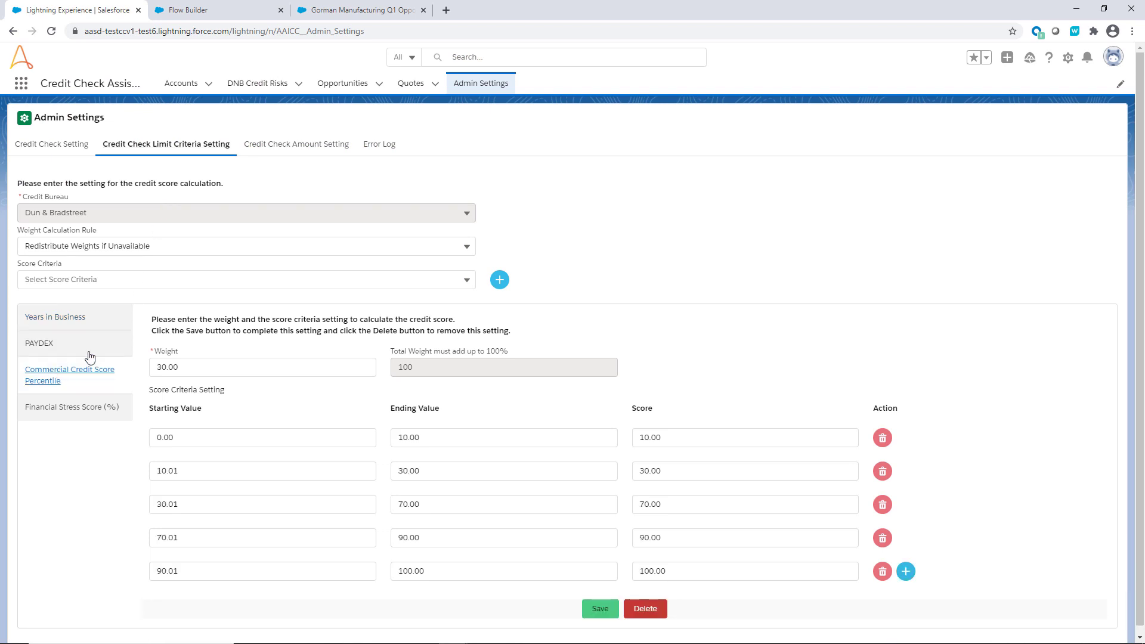
left_click(296, 143)
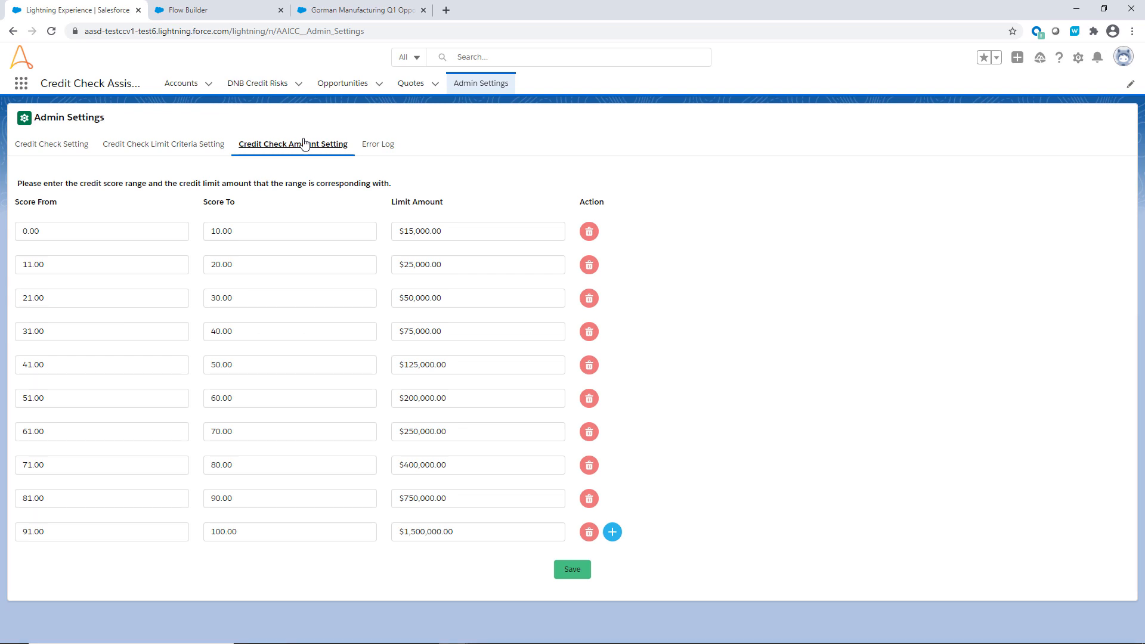
mouse_move(490, 528)
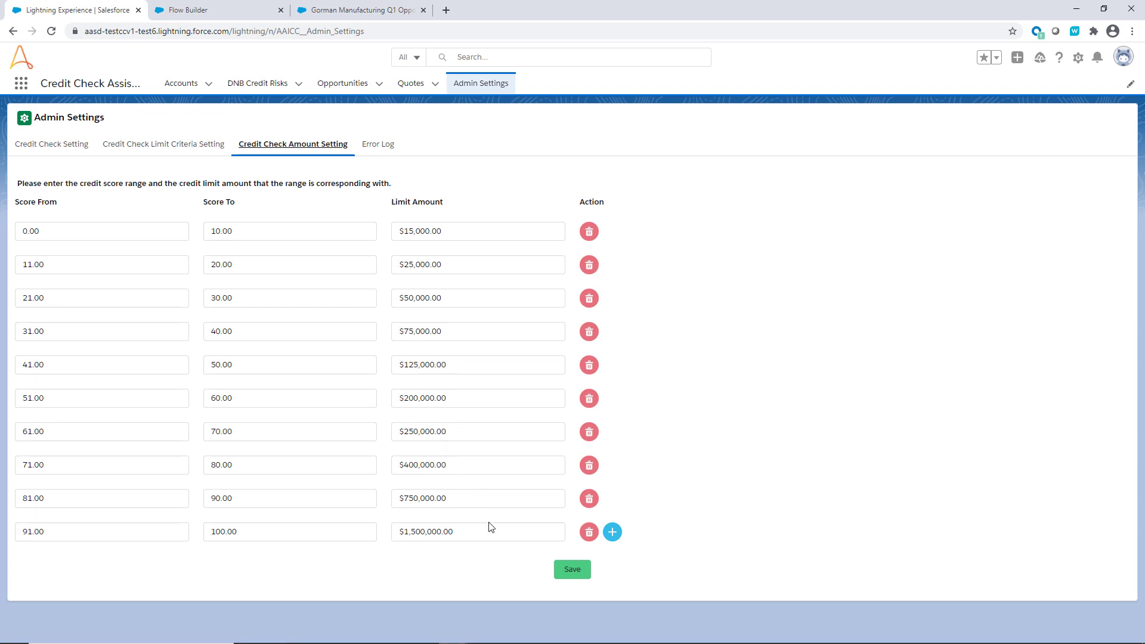
Inspect the Run Credit Check flow's Start trigger object and conditions, then go to the Gorman opportunity.
left_click(197, 9)
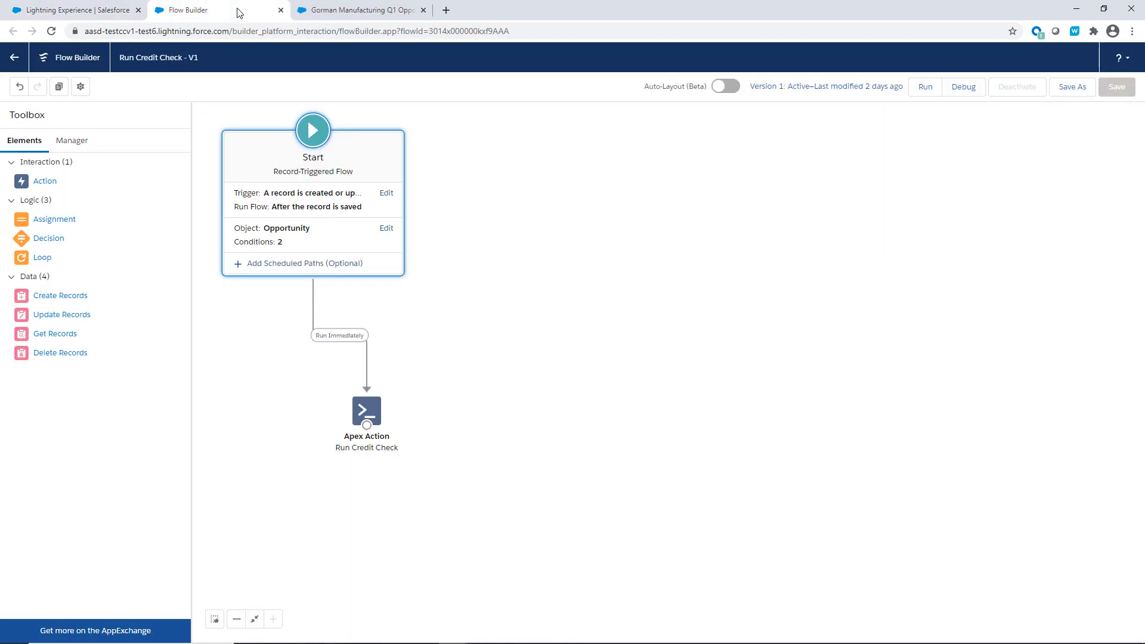
left_click(387, 228)
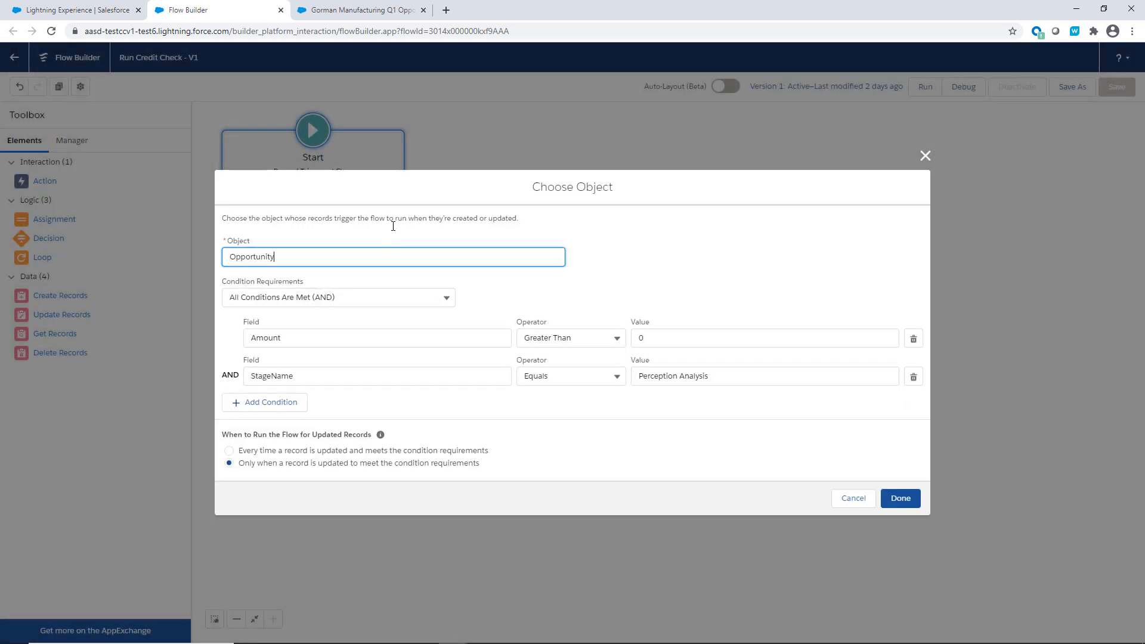
left_click(673, 375)
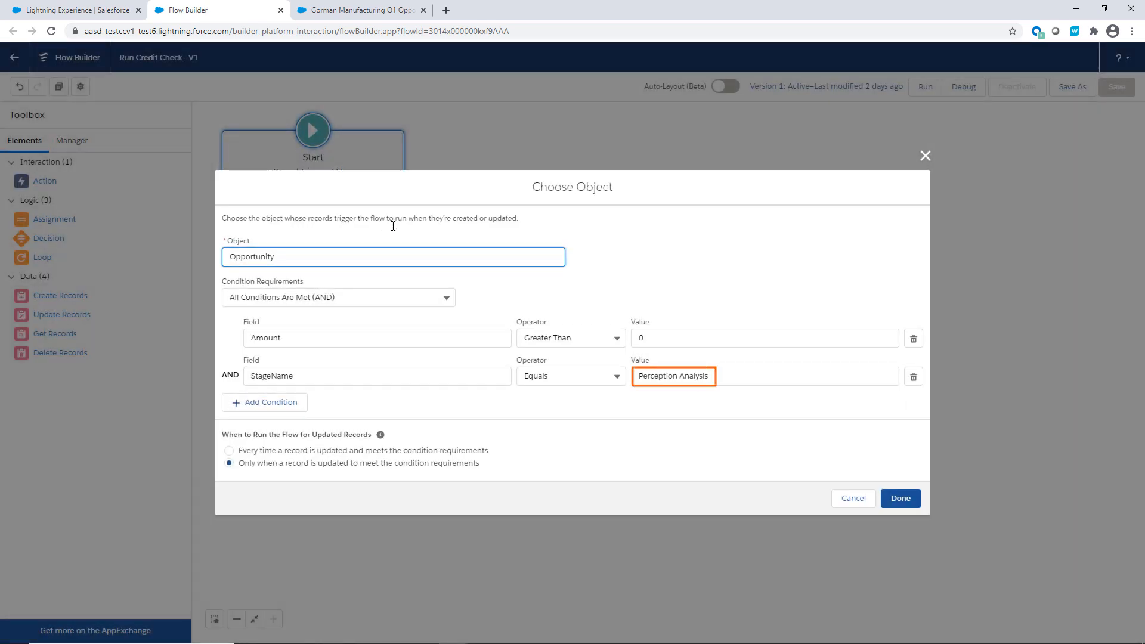
left_click(366, 9)
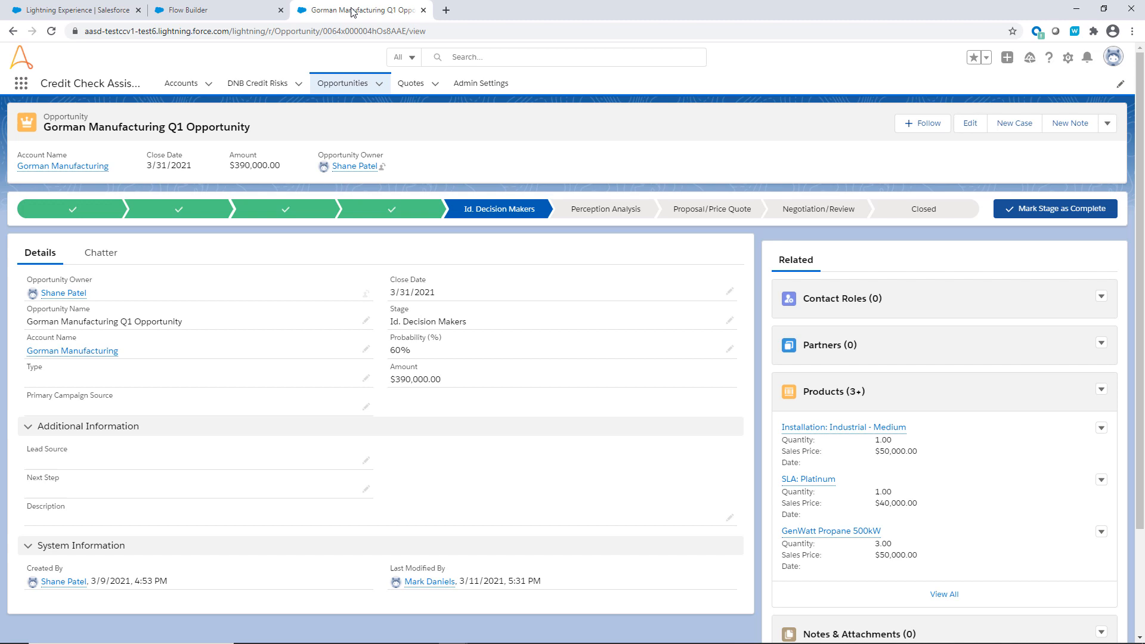
mouse_move(594, 199)
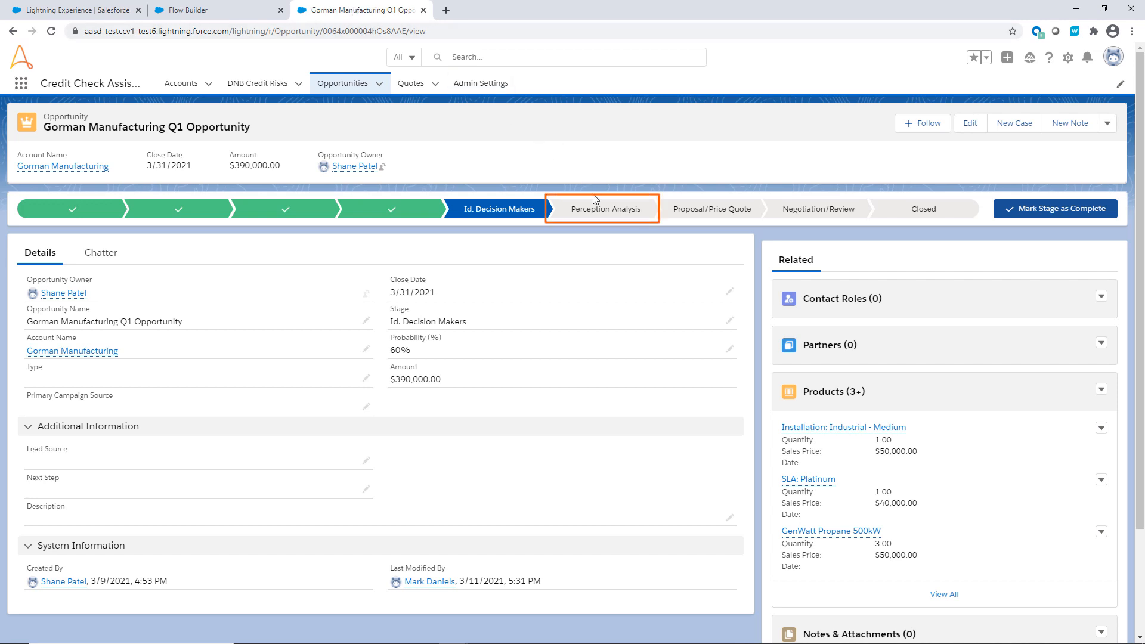
Mark Perception Analysis as the opportunity's current stage, raising probability to 70%.
left_click(605, 208)
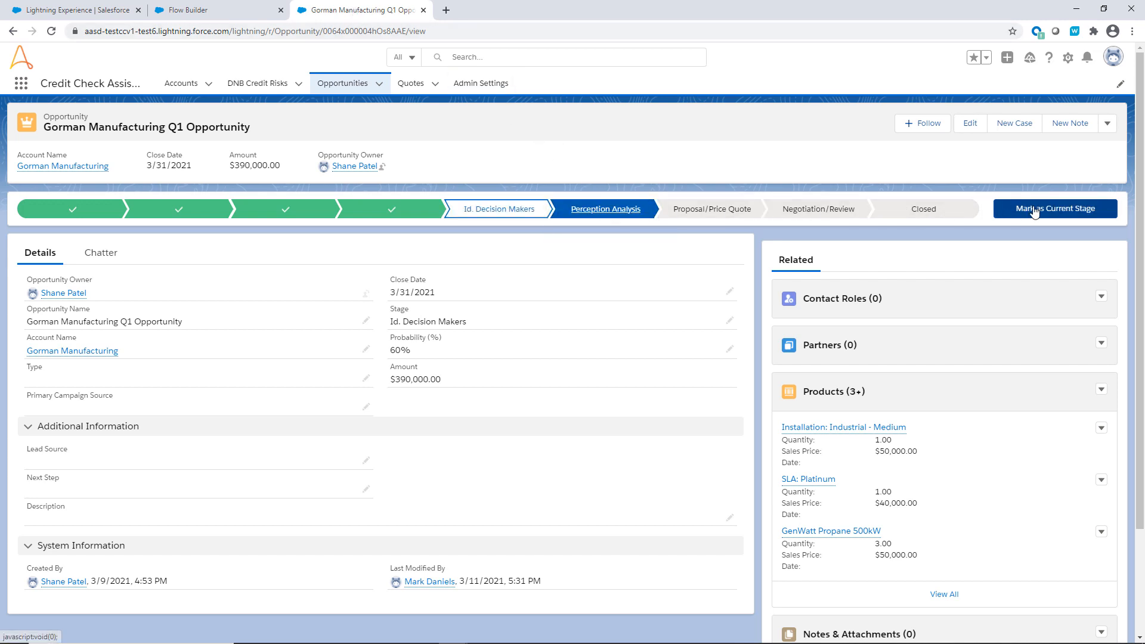
left_click(1054, 209)
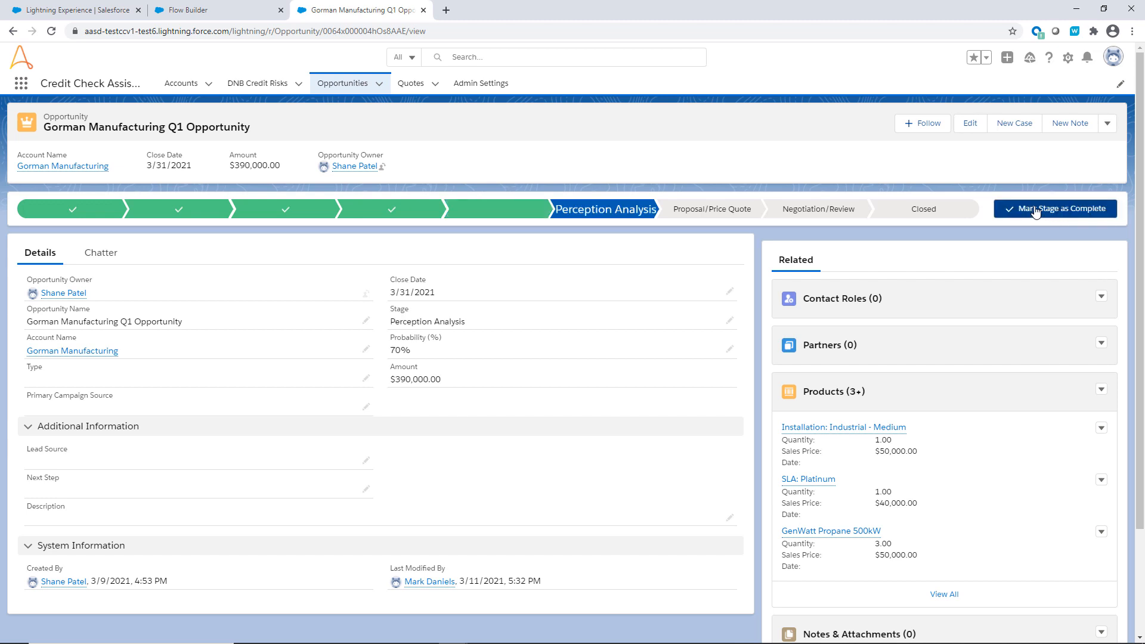
left_click(1055, 209)
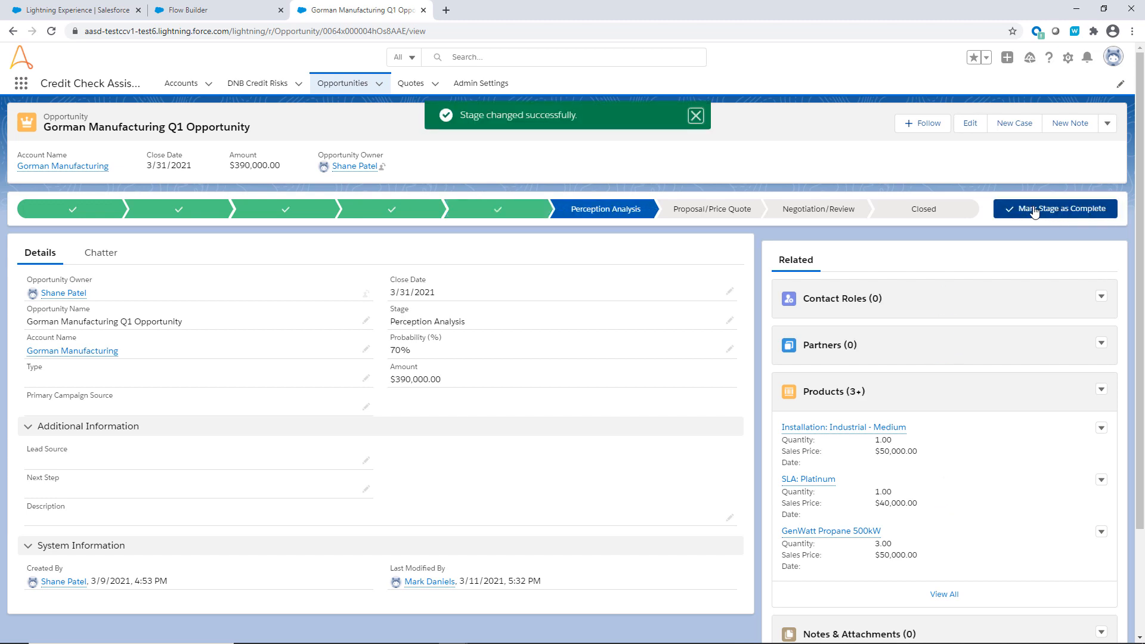
mouse_move(81, 168)
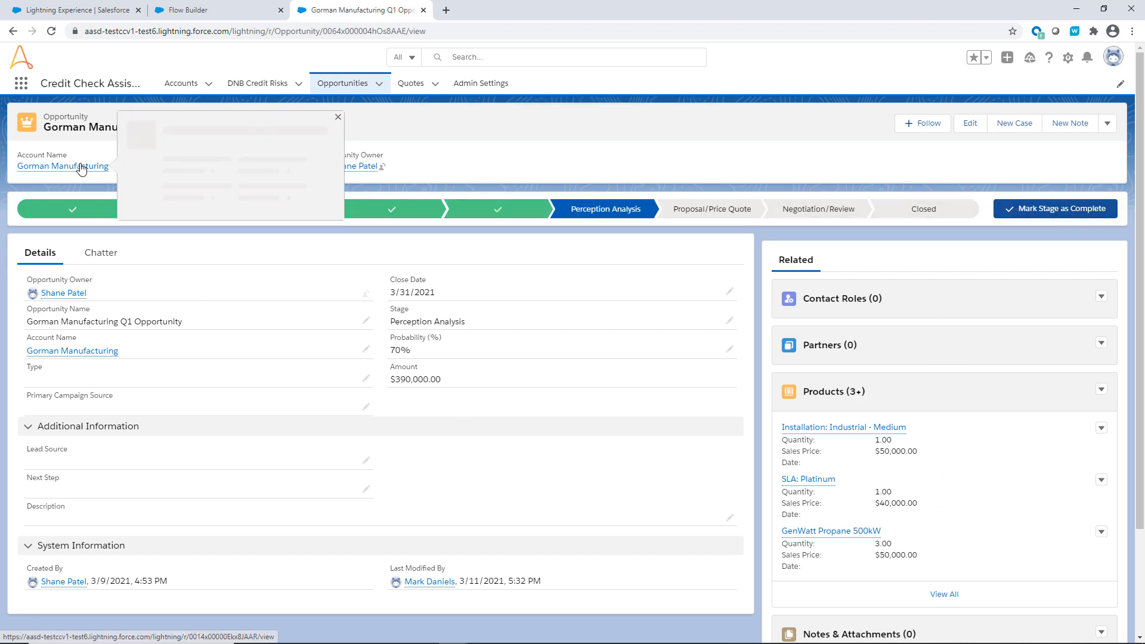
Open the Gorman Manufacturing account and refresh its credit check progress to Analysis Completed.
left_click(59, 165)
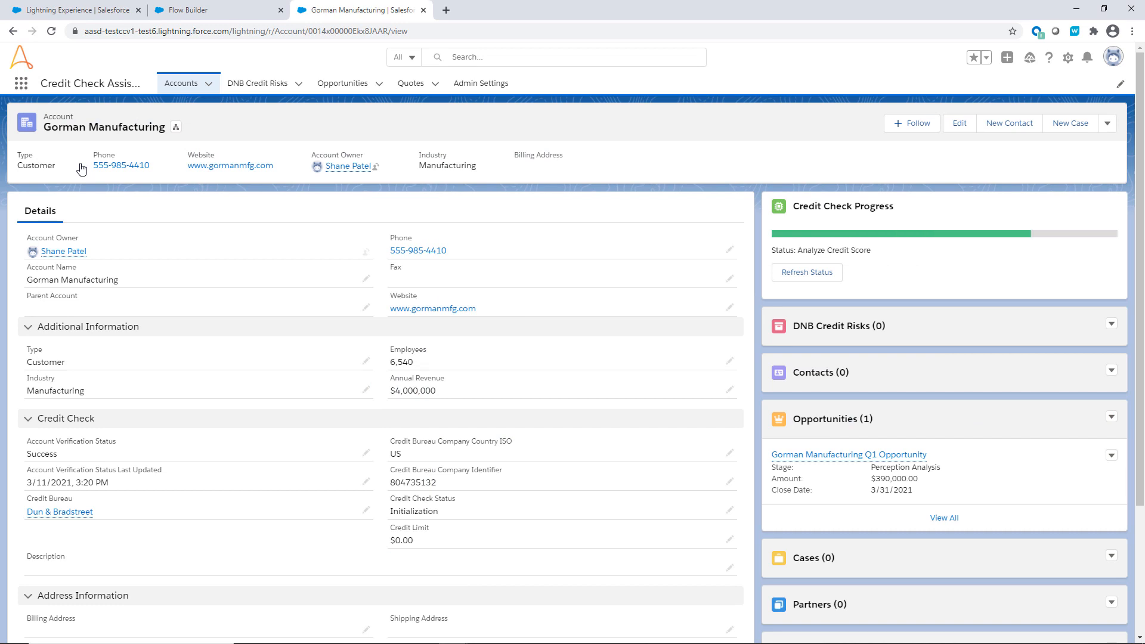
left_click(807, 272)
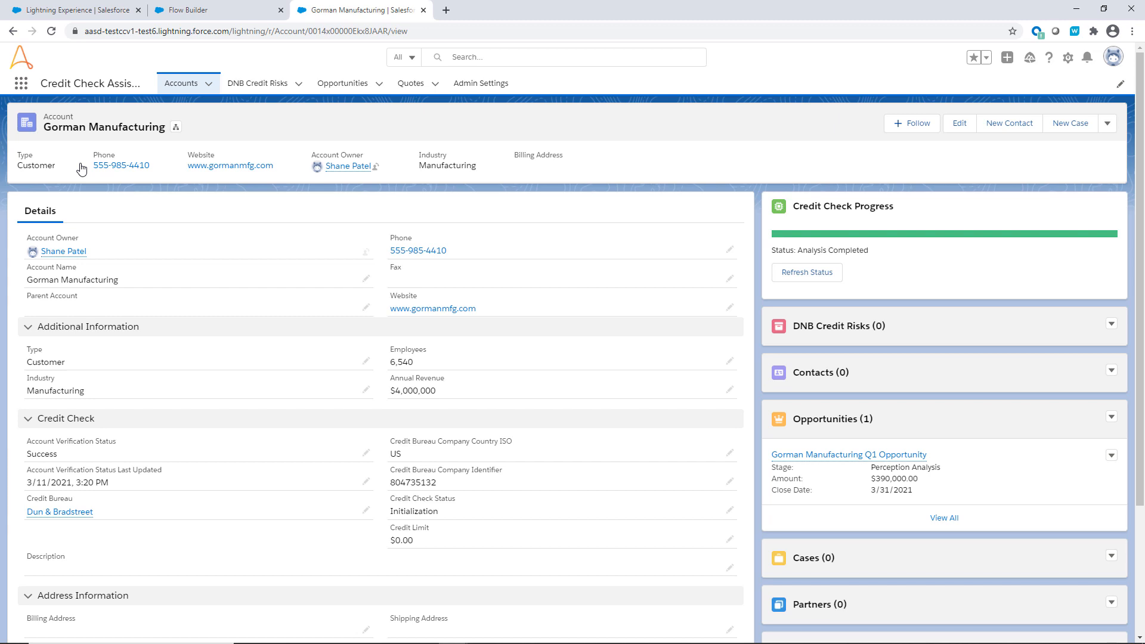